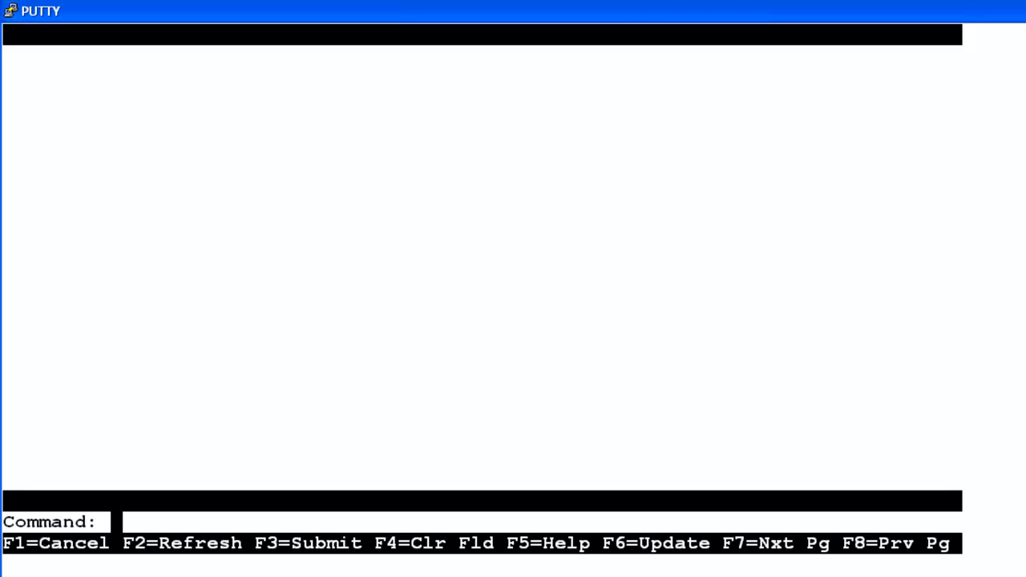
Run 'display communication-interface processor-channels' to list the mis links to cms1 and cms2
{"action": "type", "text": "dis"}
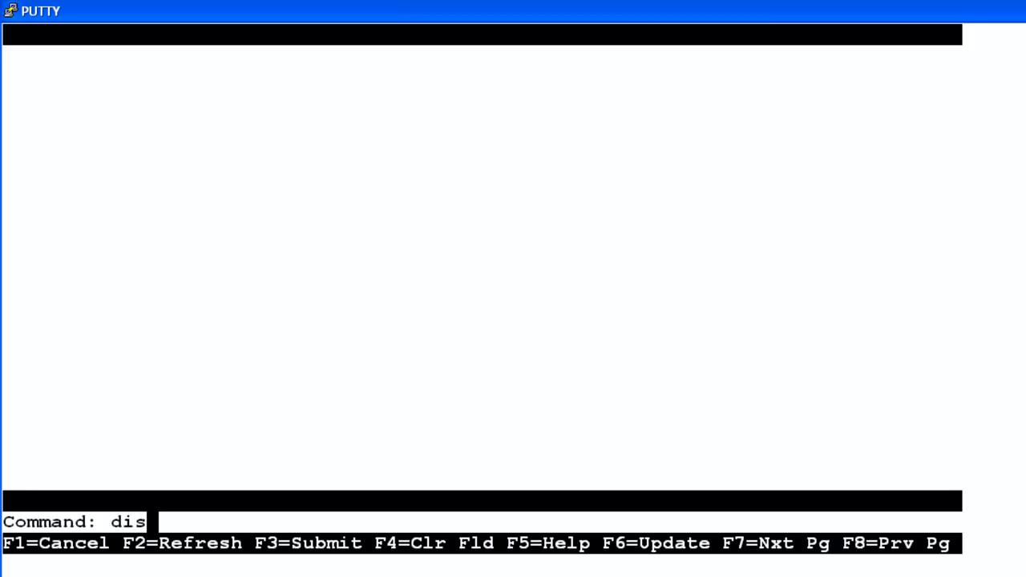
{"action": "type", "text": "p comm"}
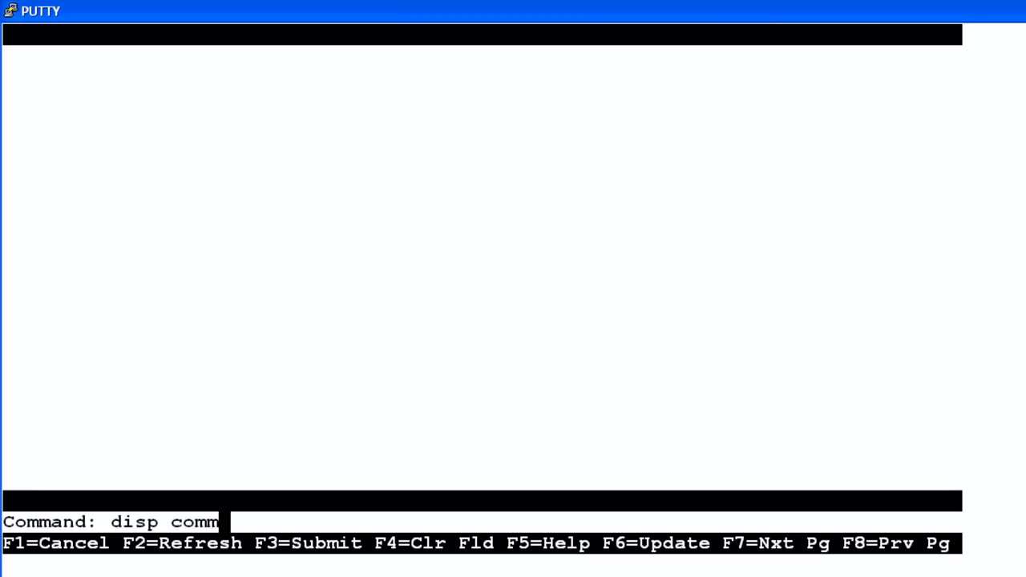
{"action": "type", "text": "pr"}
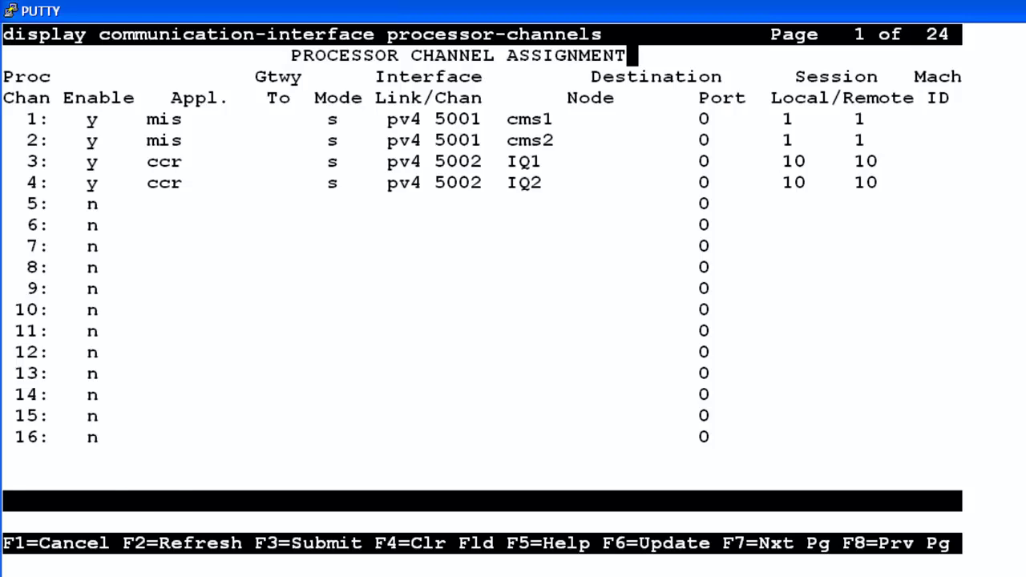
Cancel the display with F1 and enter 'busyout mis' to get the link identifier prompt
{"action": "key", "text": "F1"}
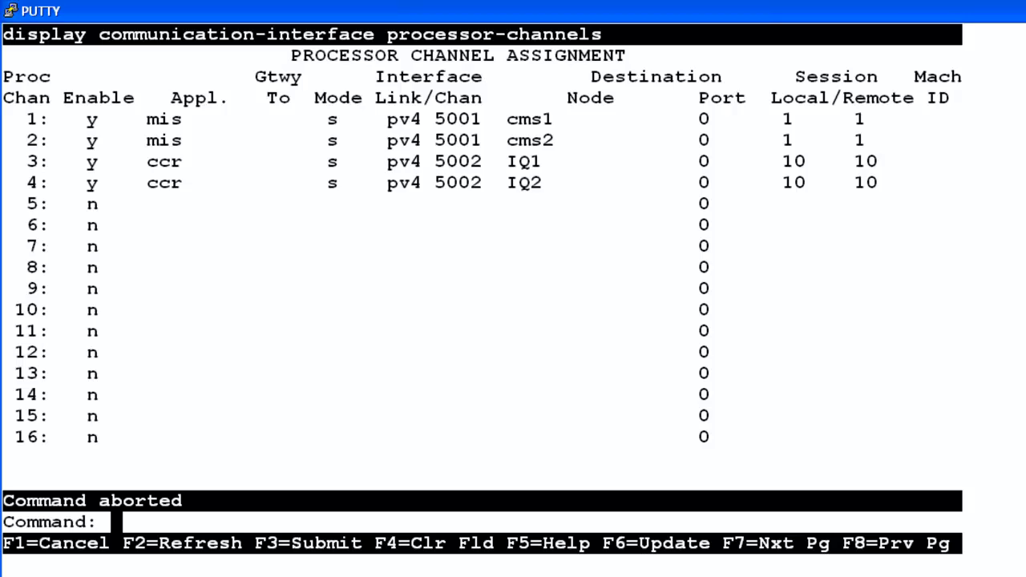
{"action": "type", "text": "b"}
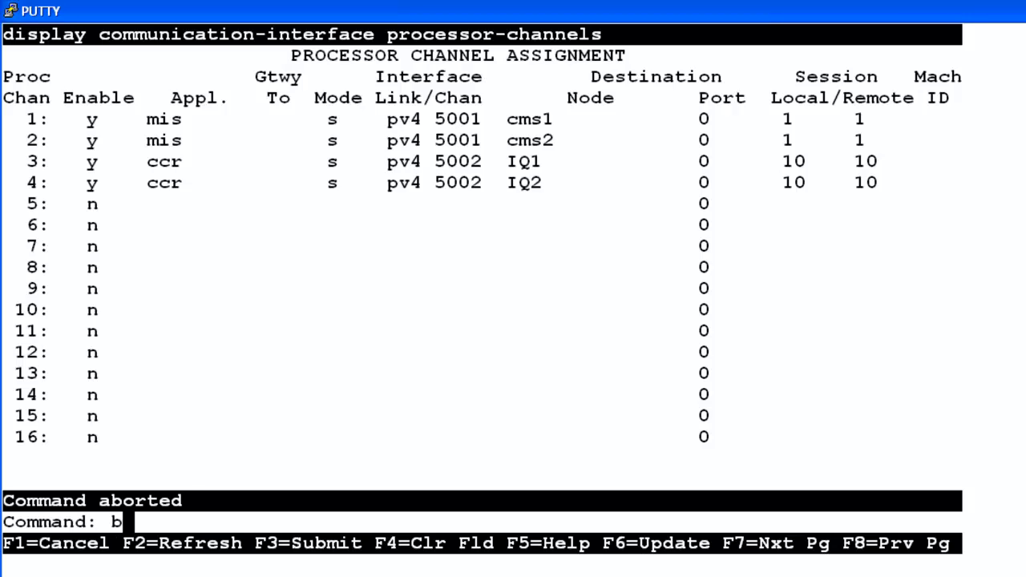
{"action": "type", "text": "usy mis"}
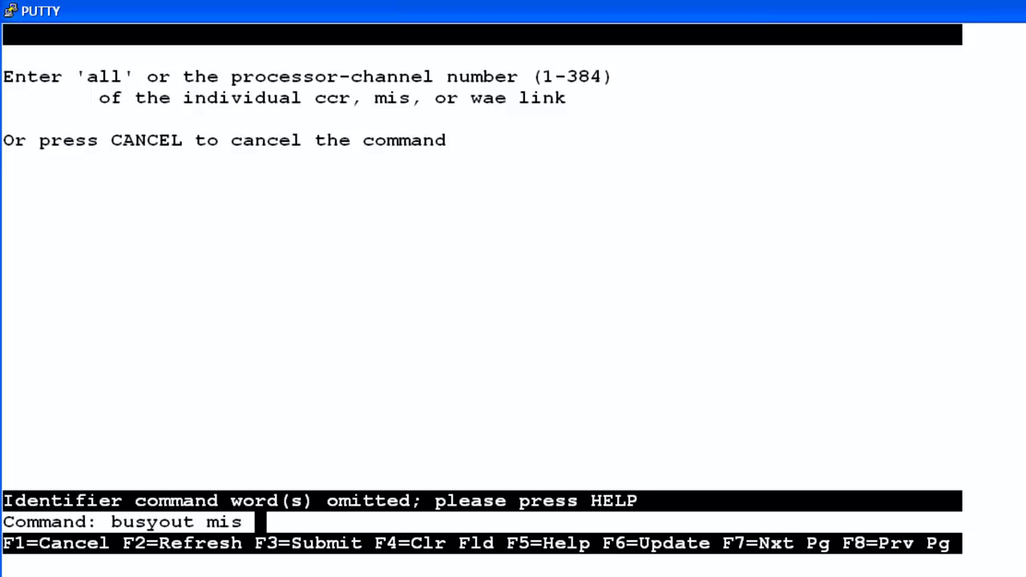
Run 'busyout mis all' twice: first PASS, then ABORT with error code 1010
{"action": "type", "text": "all"}
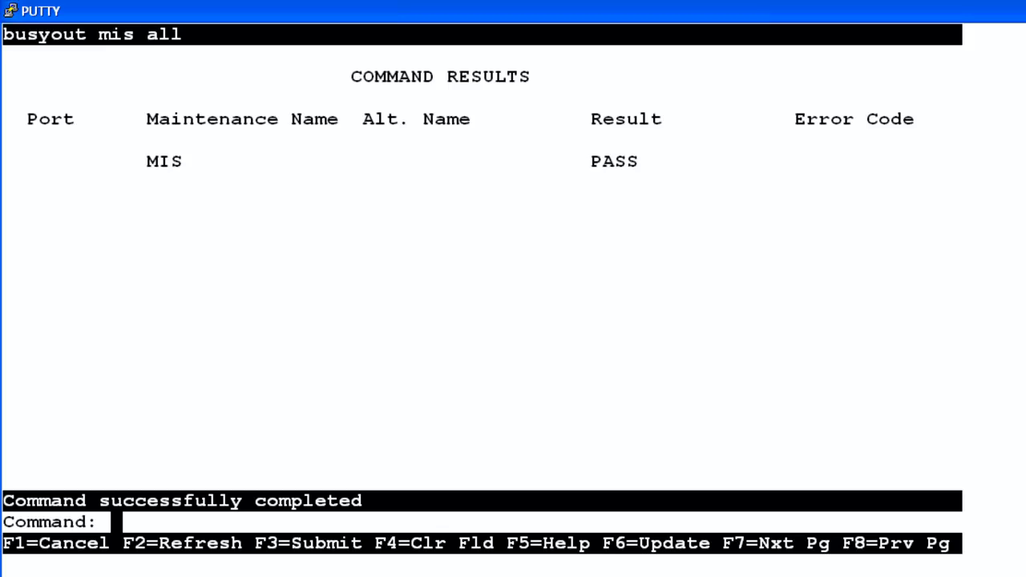
{"action": "type", "text": "busy"}
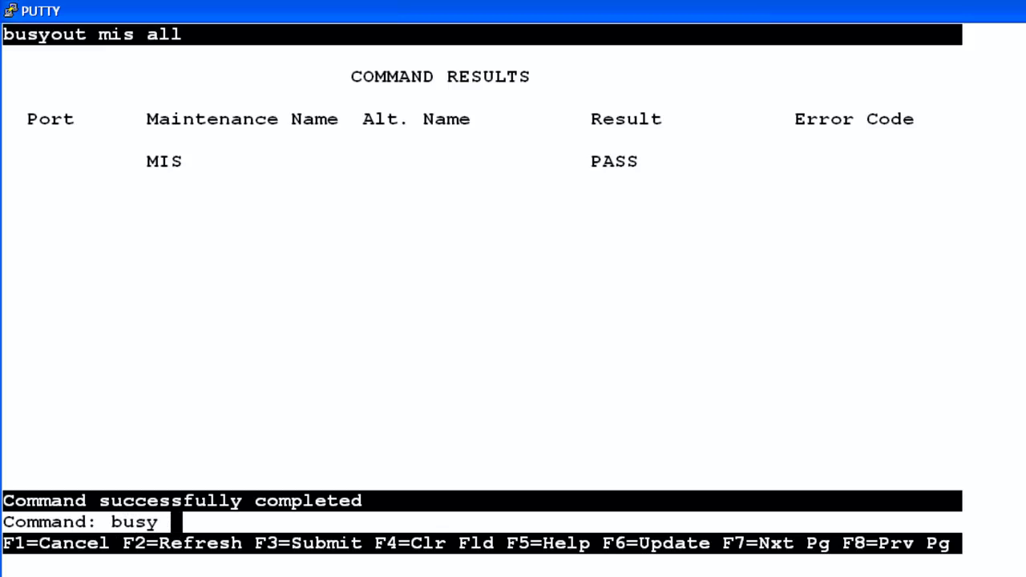
{"action": "type", "text": "mis al"}
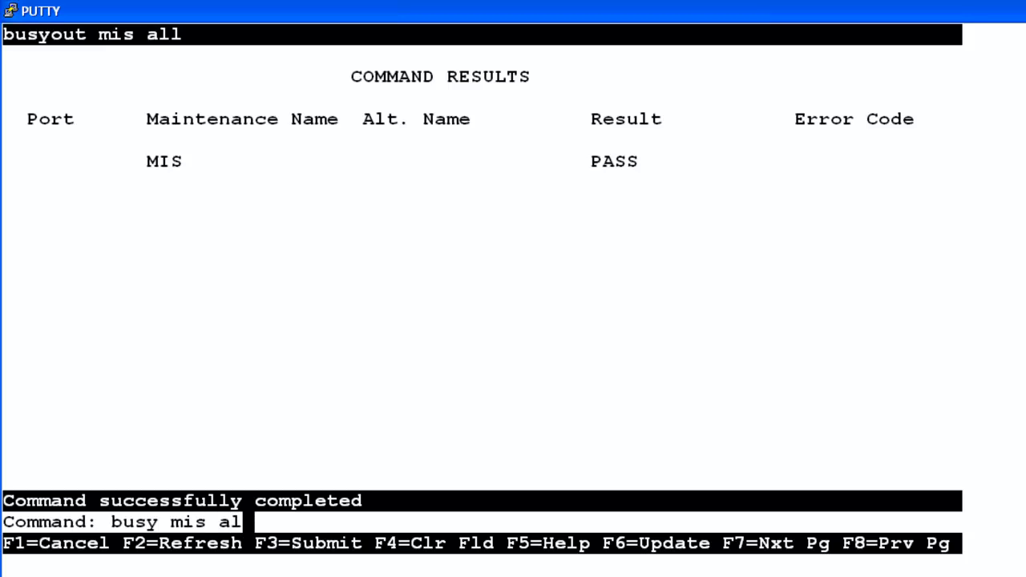
{"action": "type", "text": "l"}
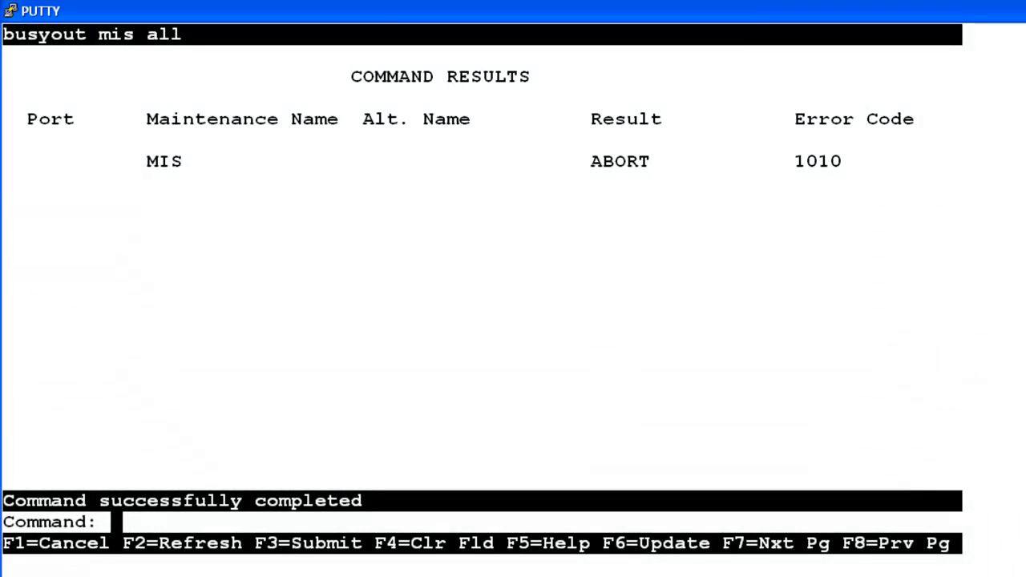
Run 'rel mis all' twice: first PASS, then ABORT with error code 1011
{"action": "type", "text": "rel"}
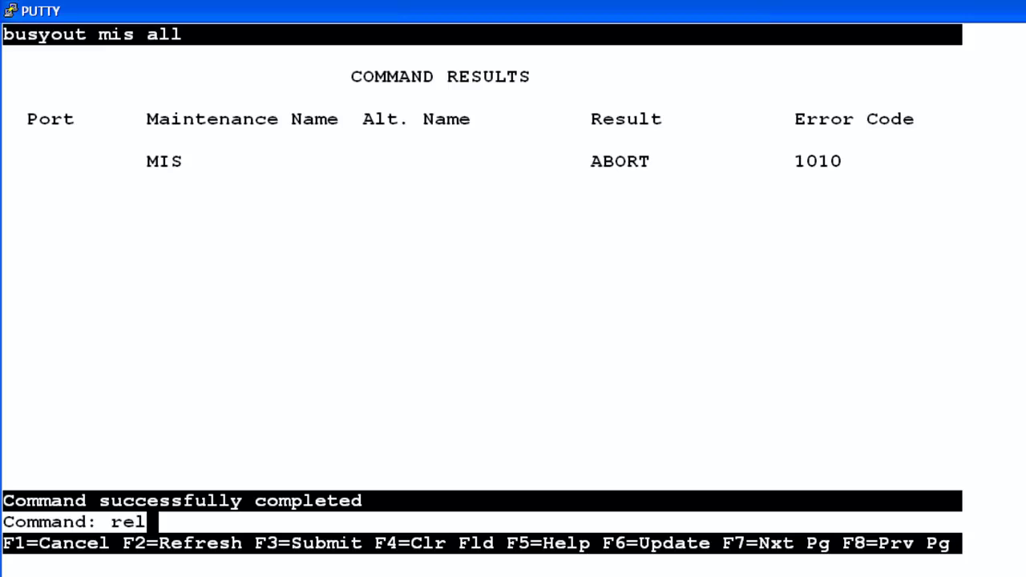
{"action": "type", "text": "mis a"}
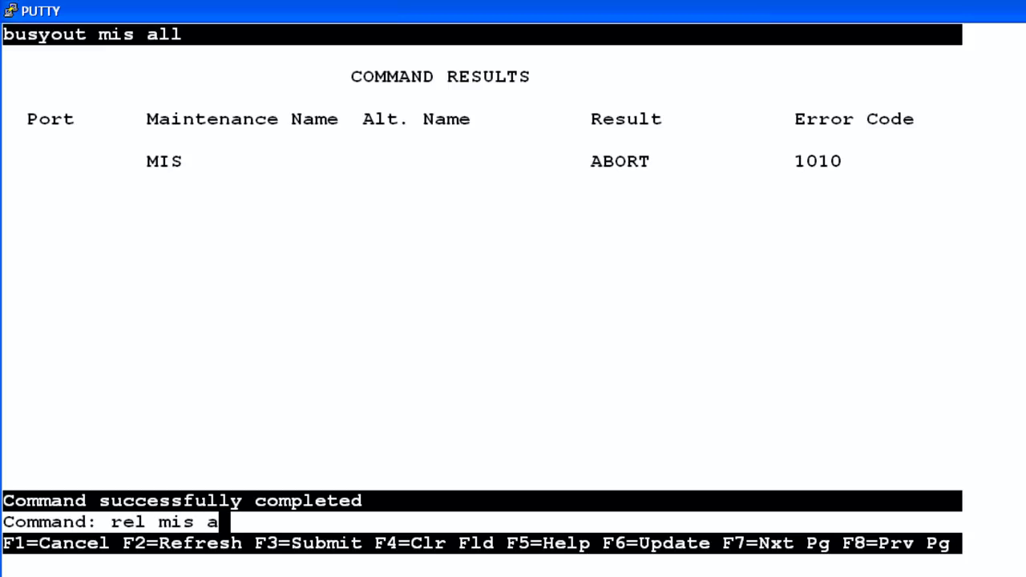
{"action": "type", "text": "ll"}
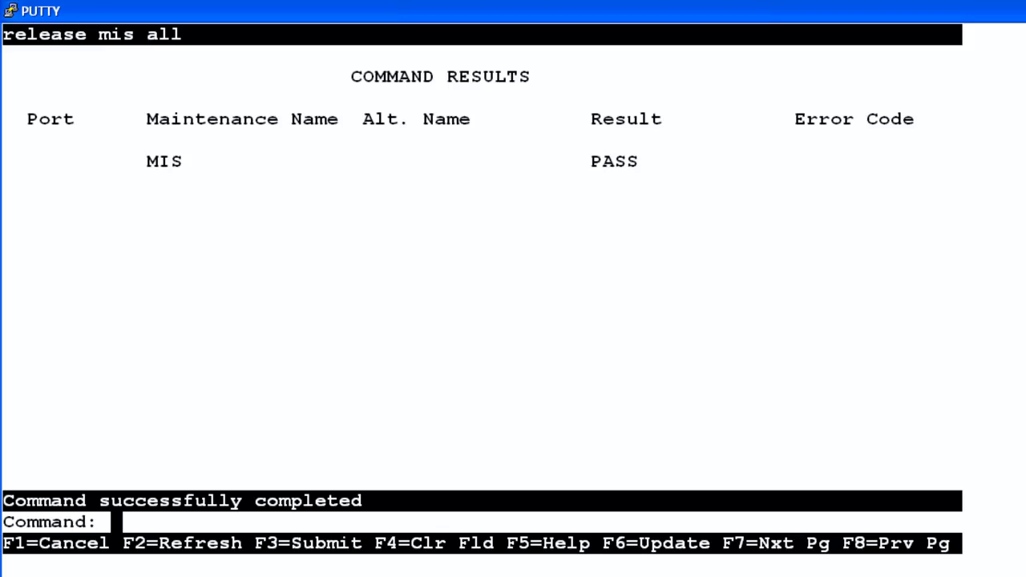
{"action": "type", "text": "r"}
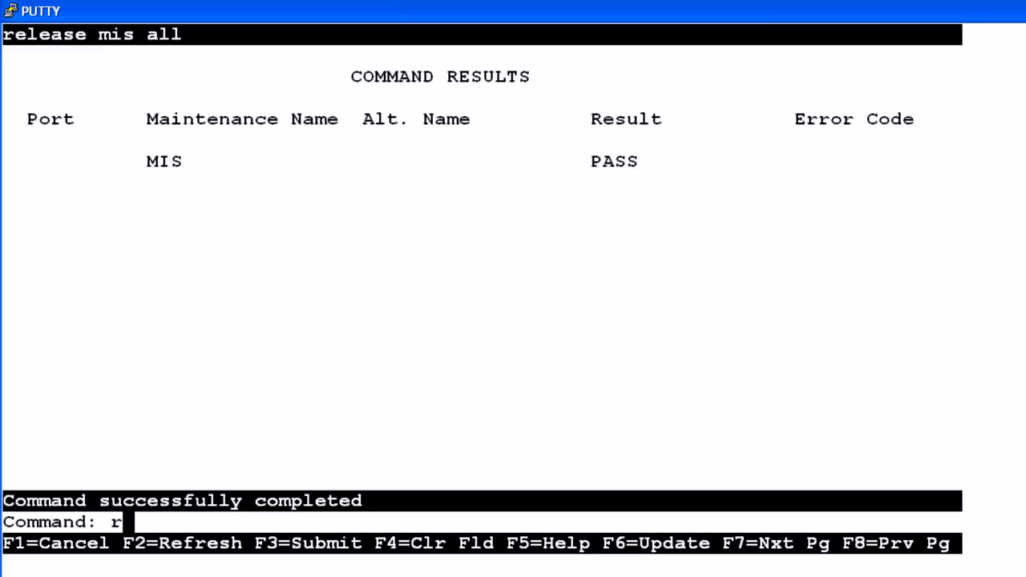
{"action": "type", "text": "el mis"}
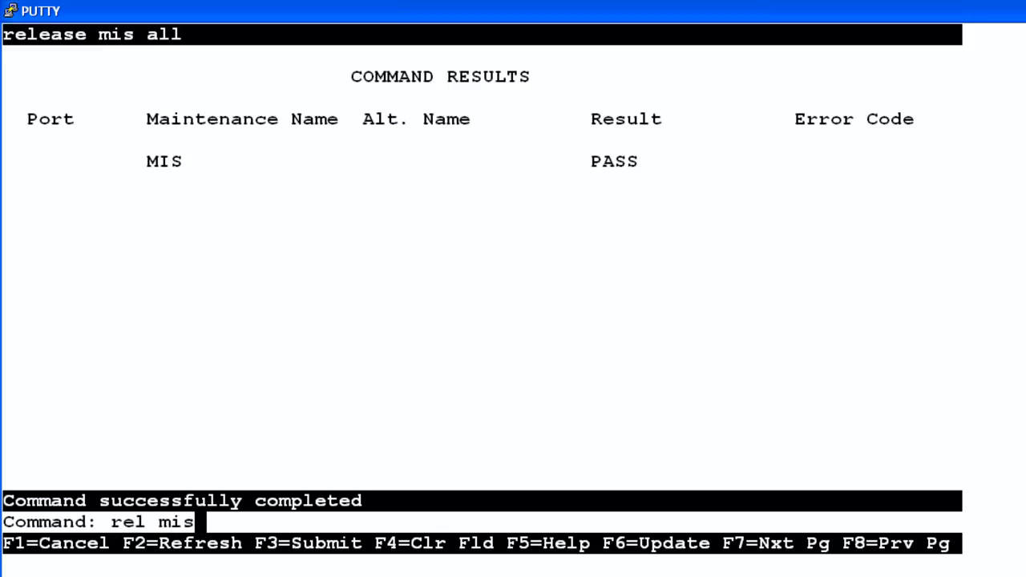
{"action": "type", "text": "all"}
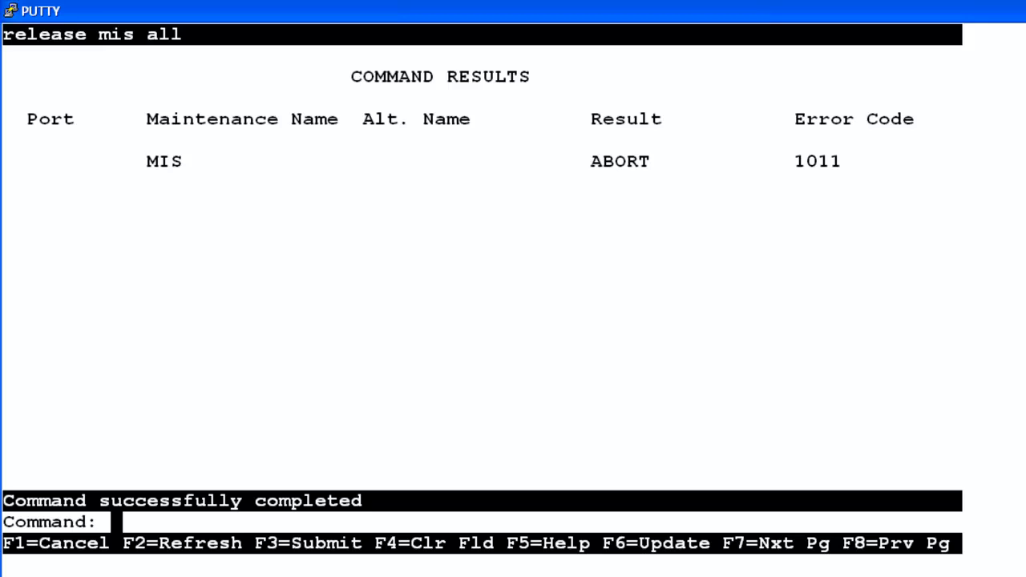
Busy out MIS link 2 with 'busy mis 2', then release it with 'rel mis 2', both PASS
{"action": "type", "text": "busy"}
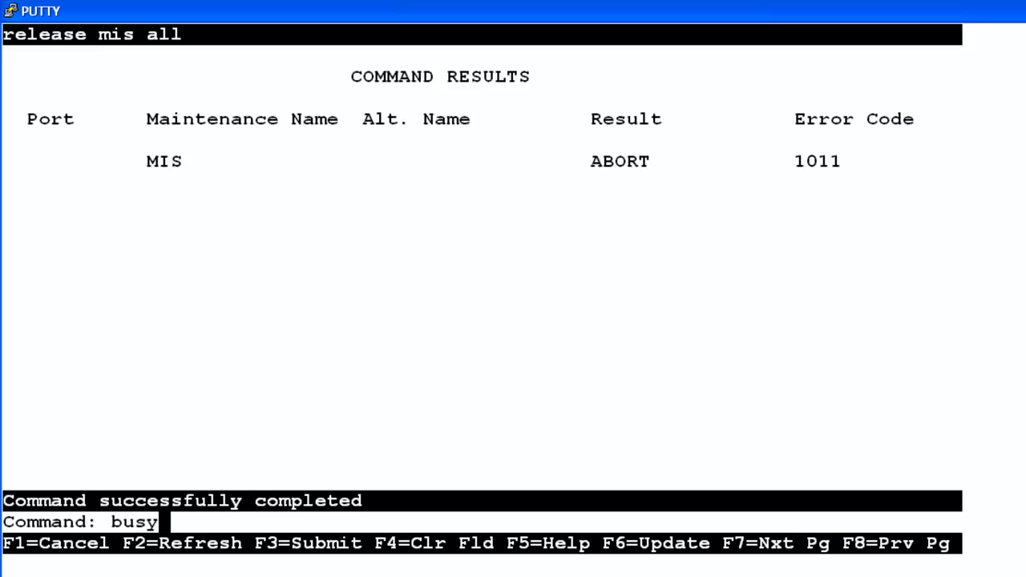
{"action": "type", "text": "mis 2"}
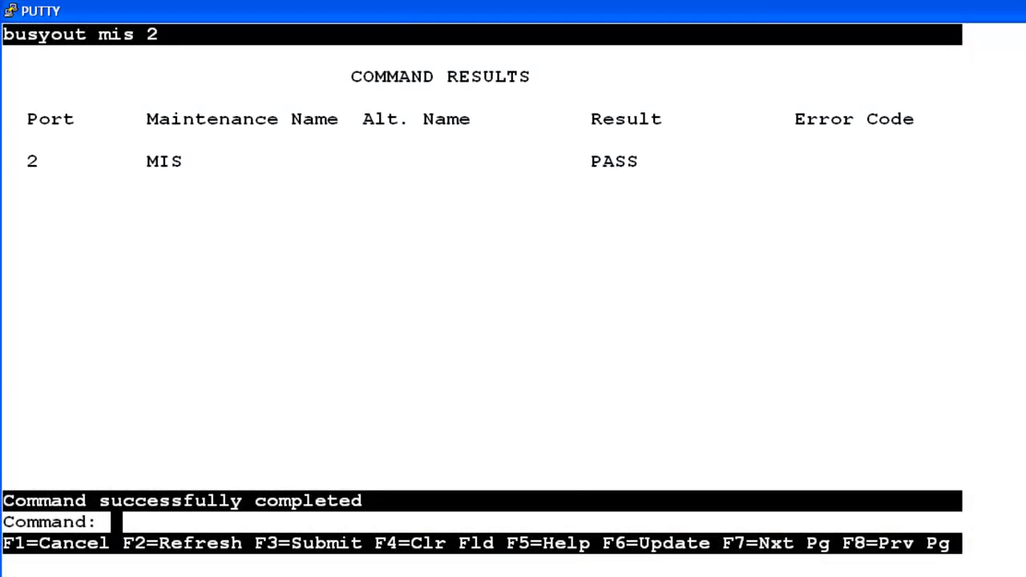
{"action": "type", "text": "re"}
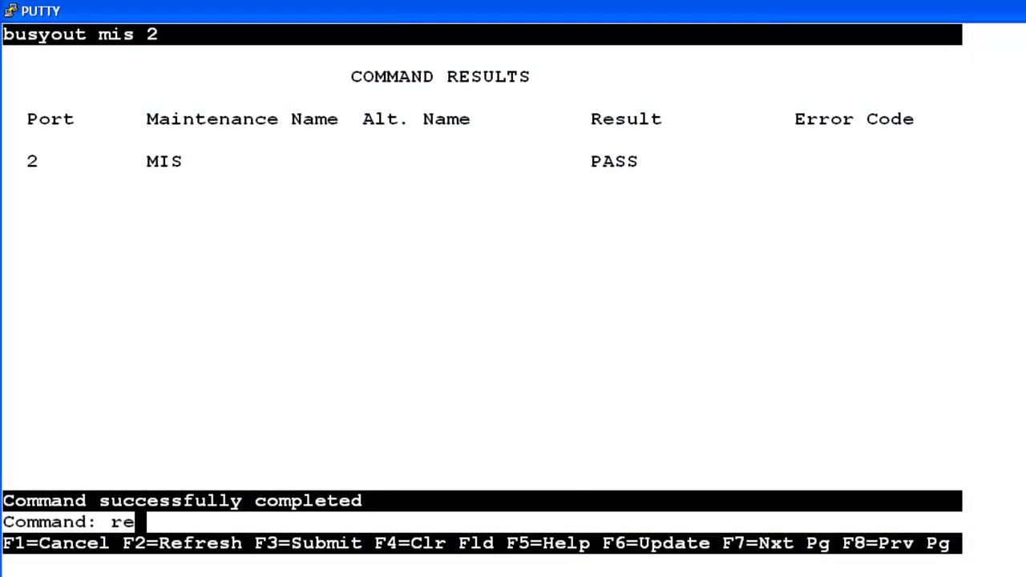
{"action": "type", "text": "l mis"}
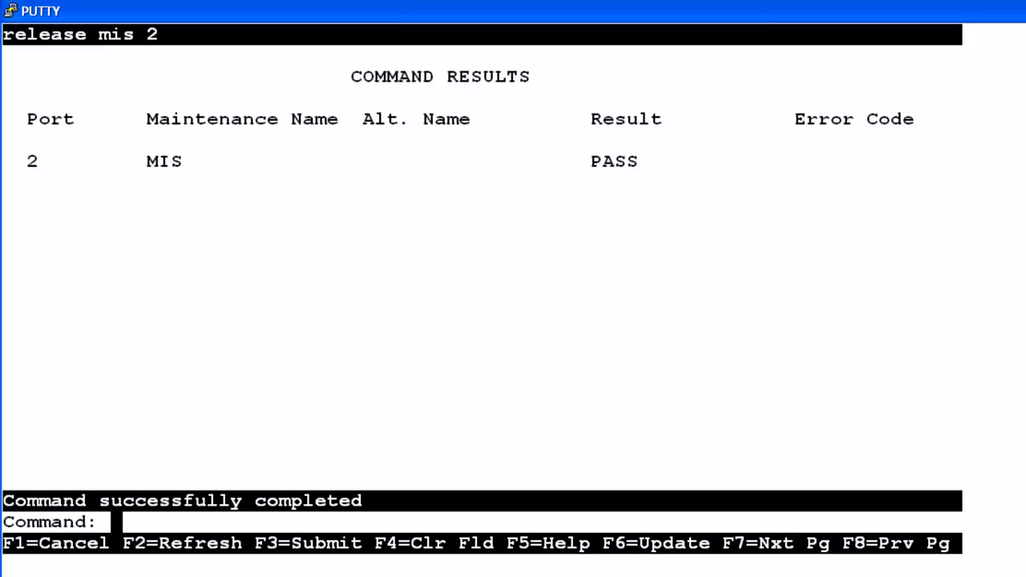
Enter 'busy mis 8' to attempt busying out MIS link 8
{"action": "type", "text": "busy"}
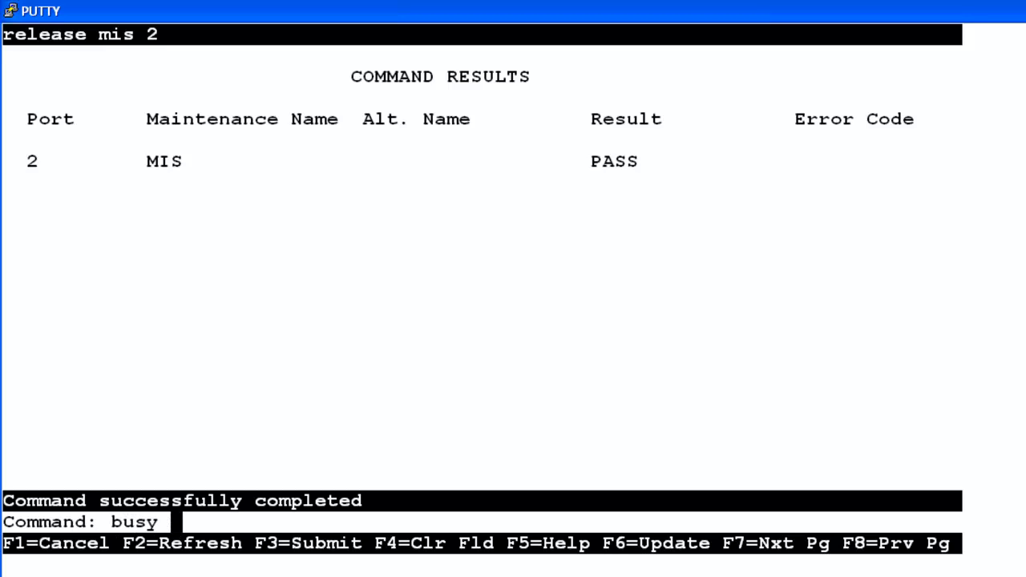
{"action": "type", "text": "mis 8"}
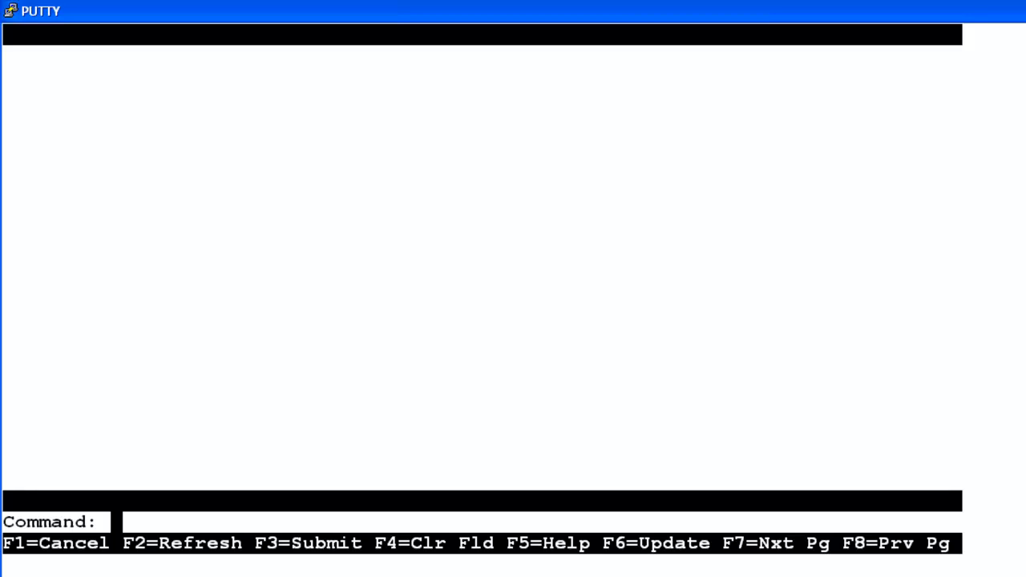
Run 'list history' to review the busy and release entries, then cancel with F1
{"action": "type", "text": "list"}
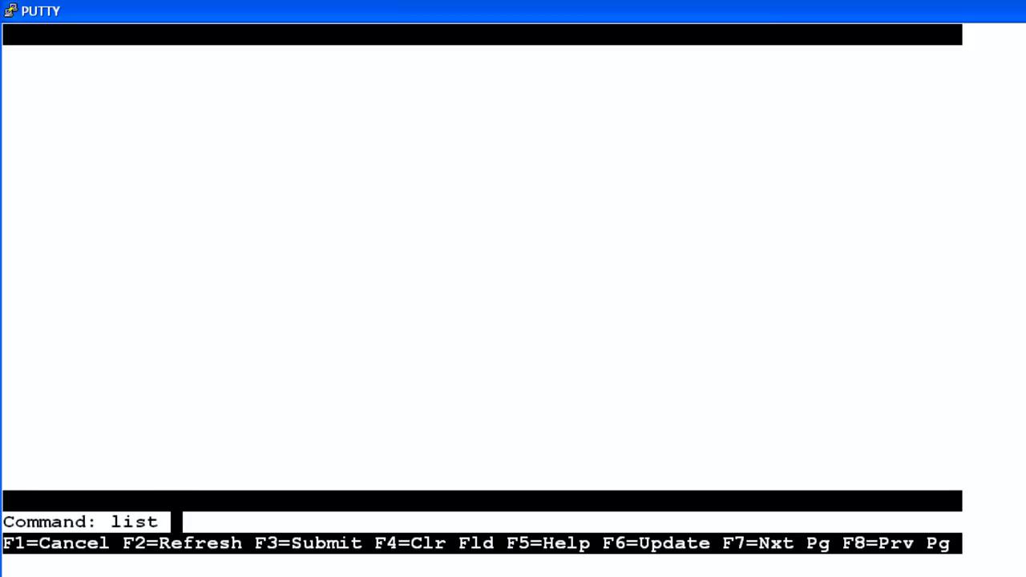
{"action": "type", "text": "hi"}
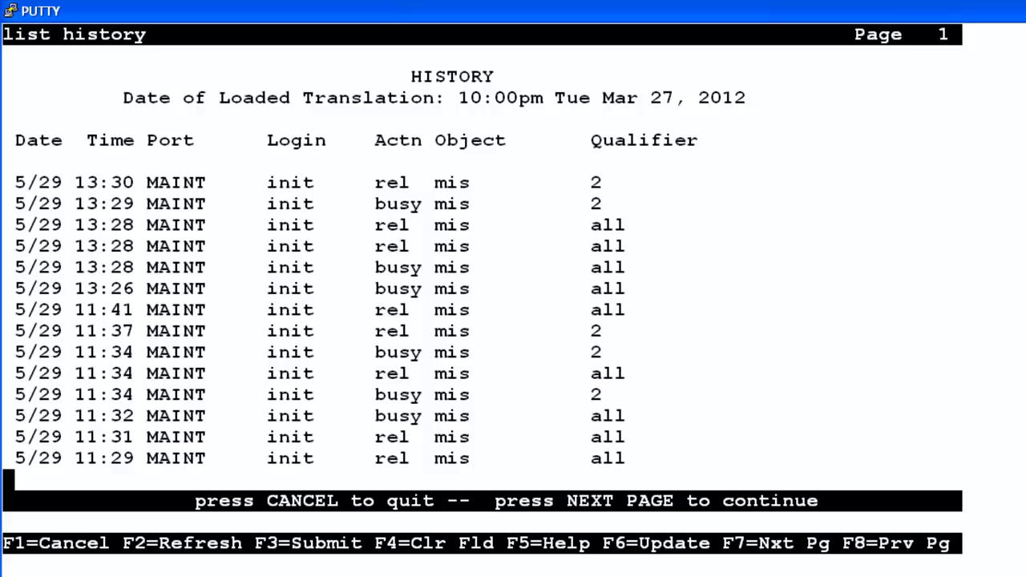
{"action": "key", "text": "F1"}
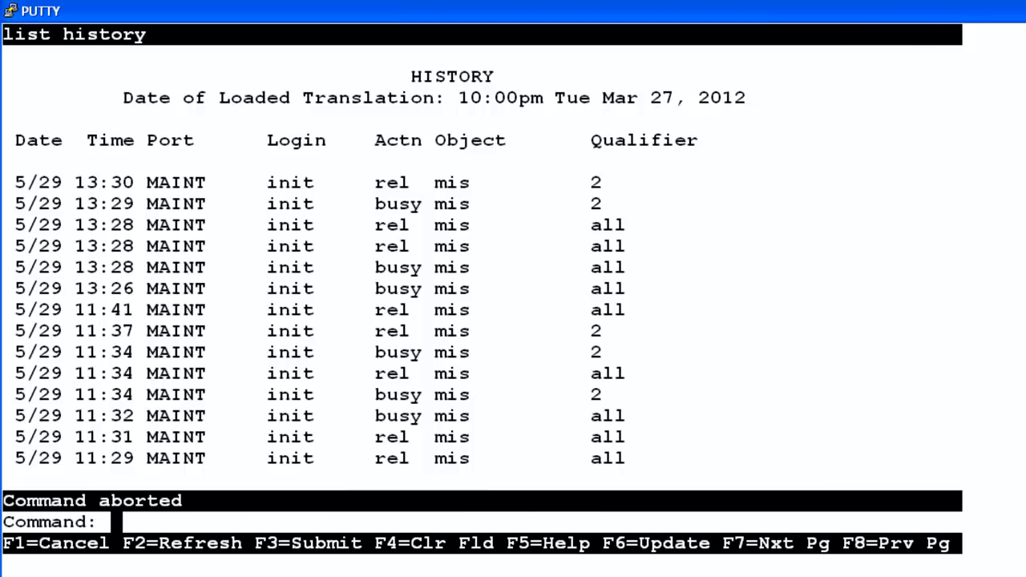